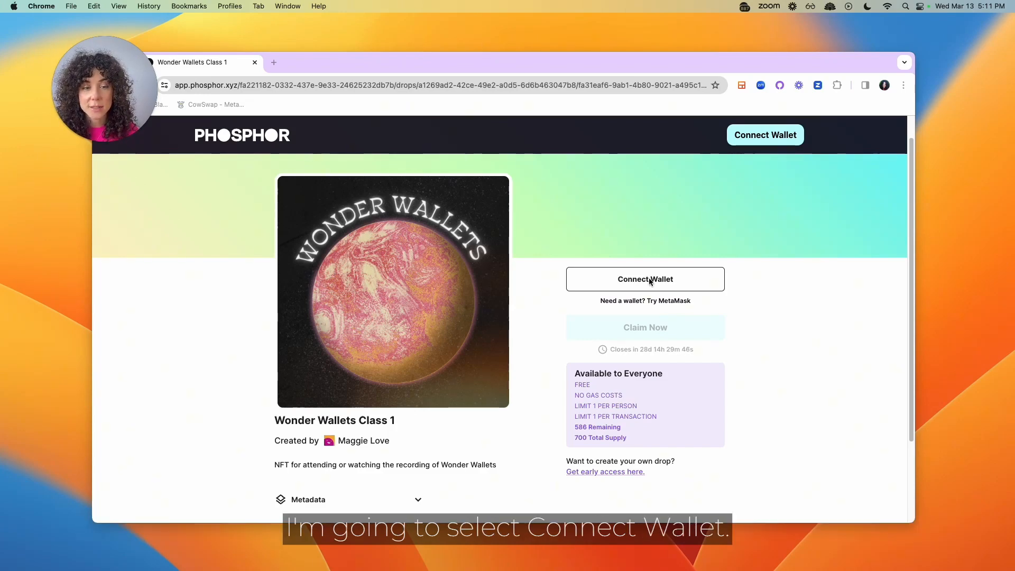
Open the Connect a Wallet dialog on the Wonder Wallets Class 1 drop page.
click(644, 279)
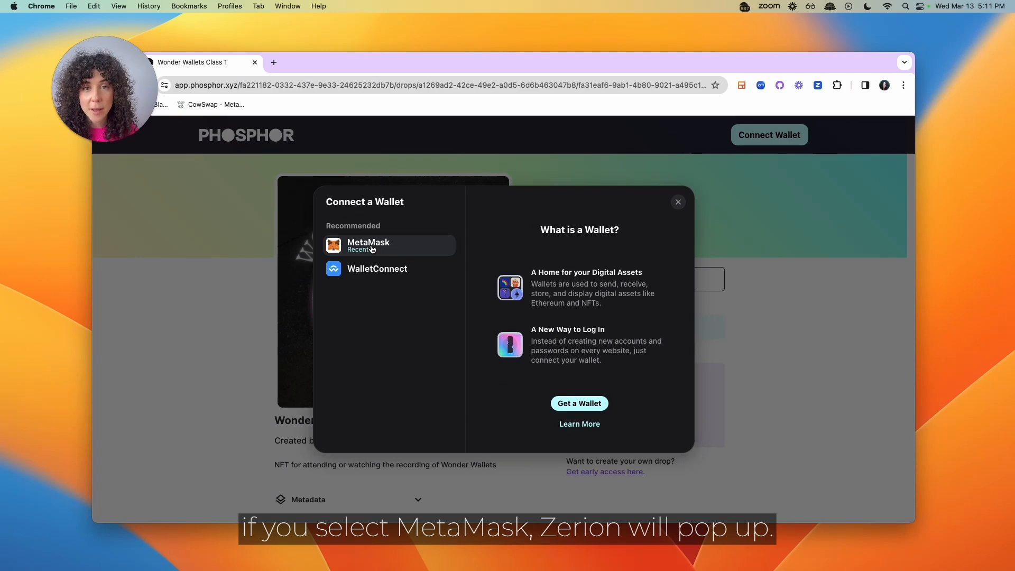
Connect the Zerion wallet via MetaMask option to app.phosphor.xyz on Polygon.
click(388, 245)
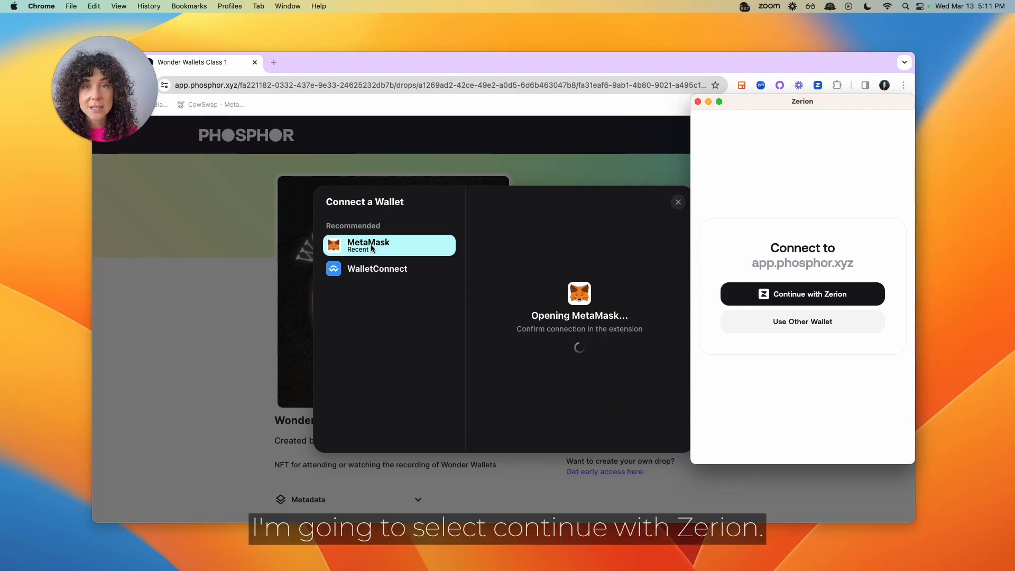
click(802, 294)
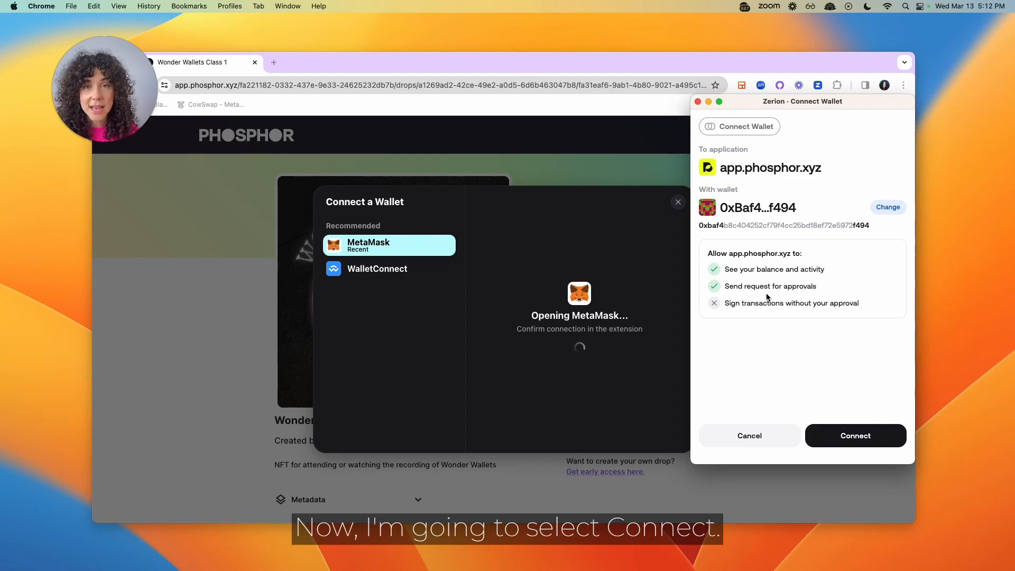
click(854, 435)
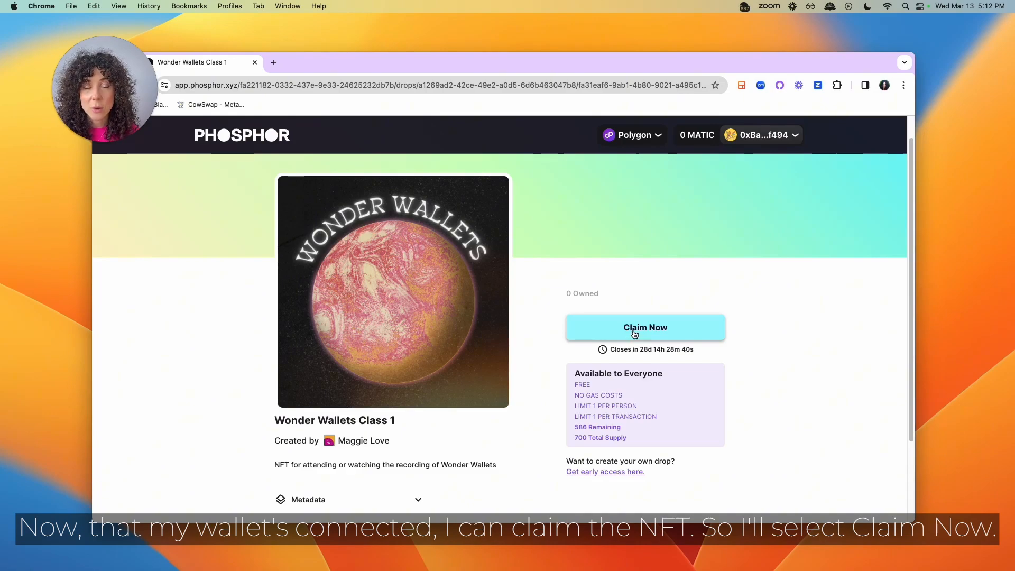
Claim one Wonder Wallets Class 1 collectible to the connected wallet.
click(645, 327)
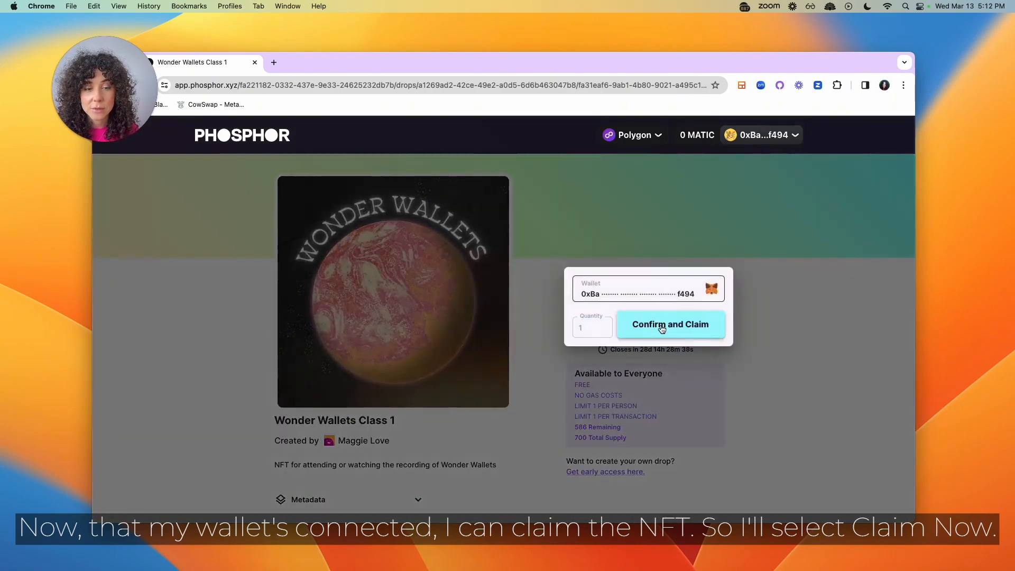
click(670, 324)
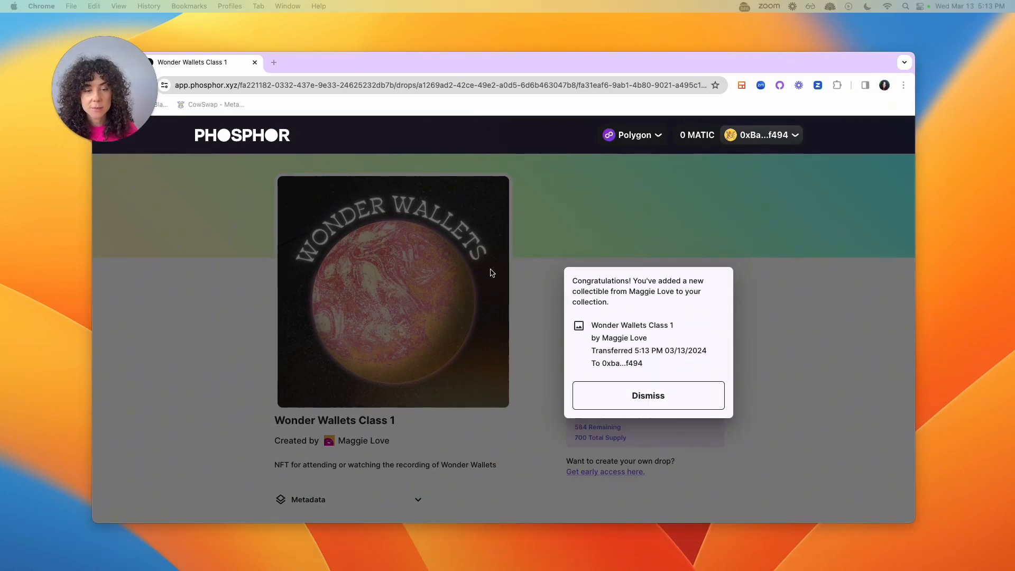
Dismiss the congratulations popup to return to the drop page.
click(647, 395)
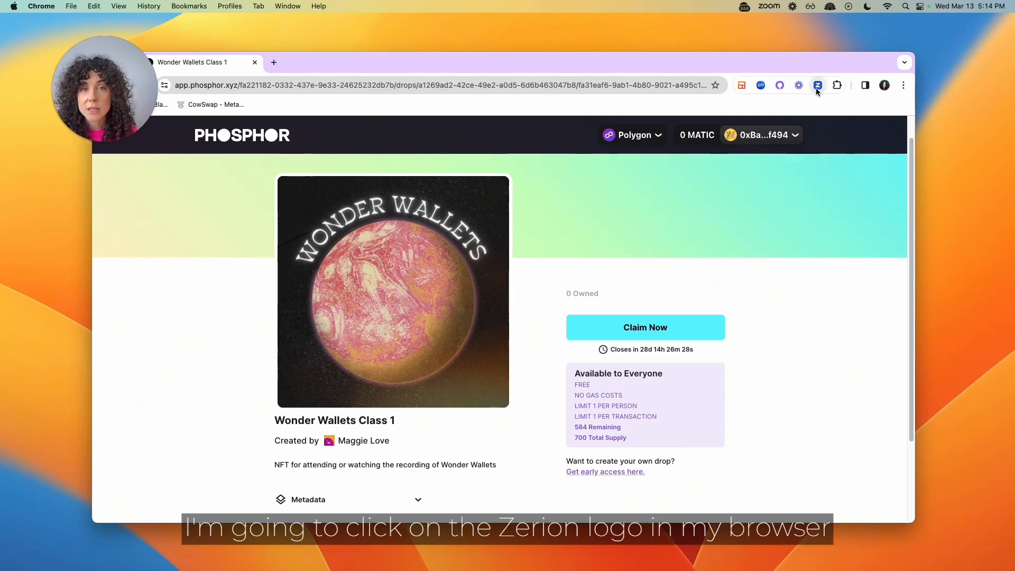
Revoke all connected sites, including app.phosphor.xyz, from Zerion's Connected Sites settings.
click(818, 84)
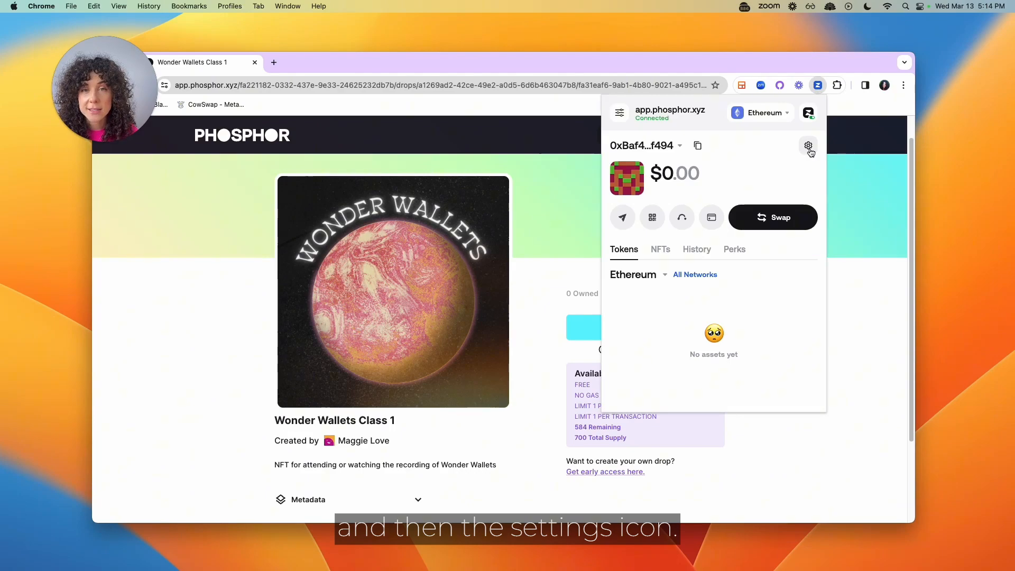
click(807, 146)
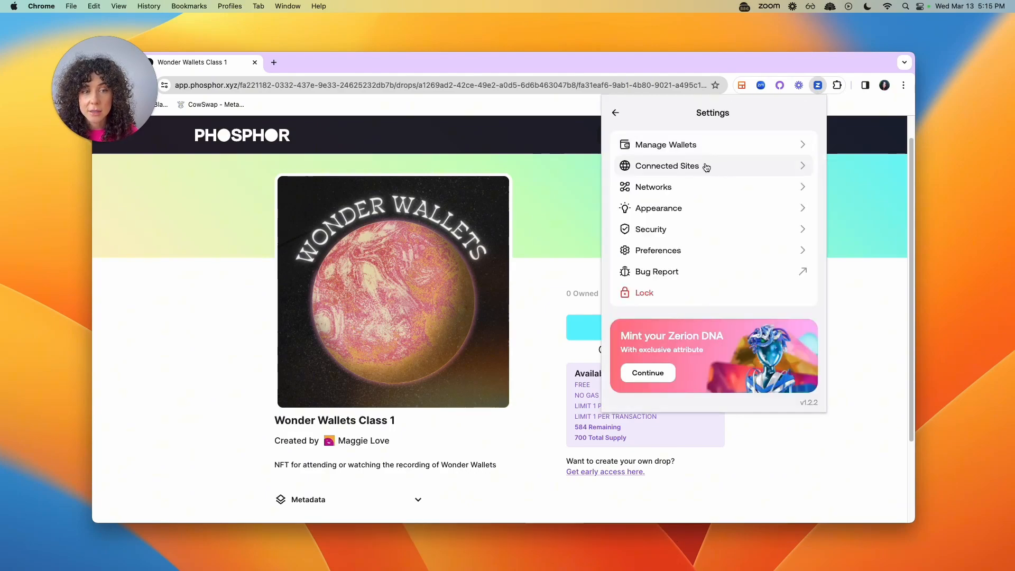
click(666, 166)
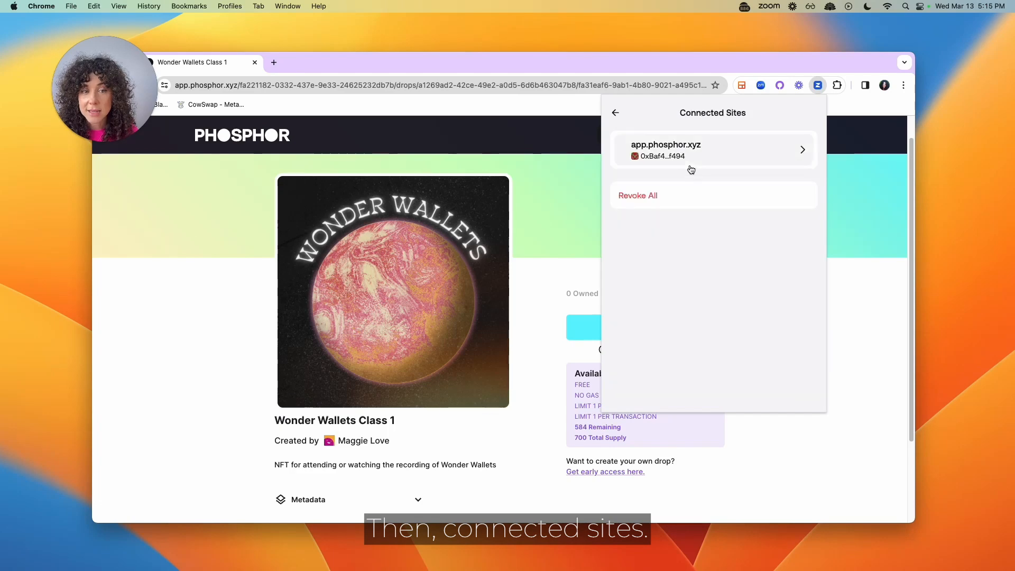
click(637, 195)
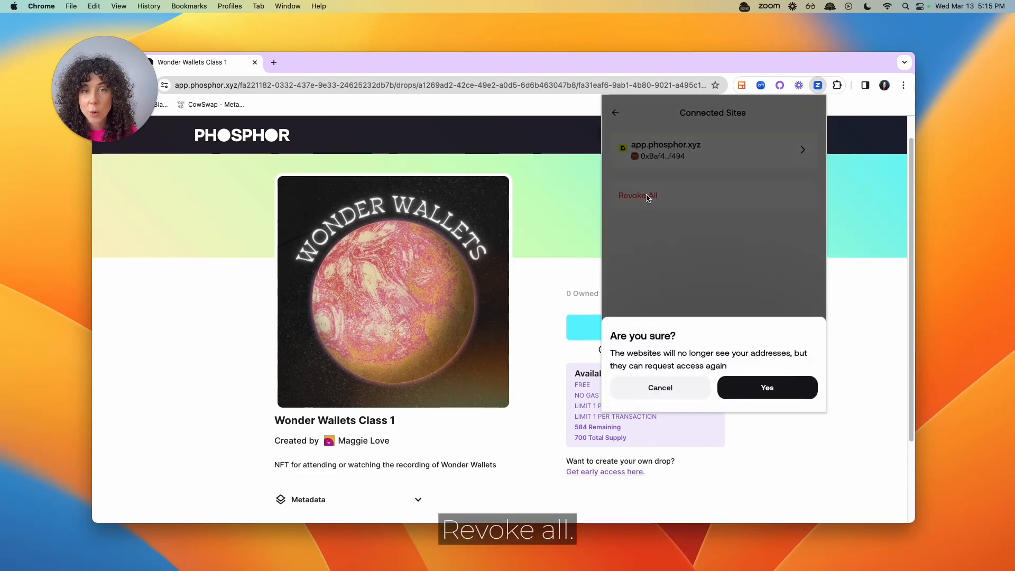
click(766, 387)
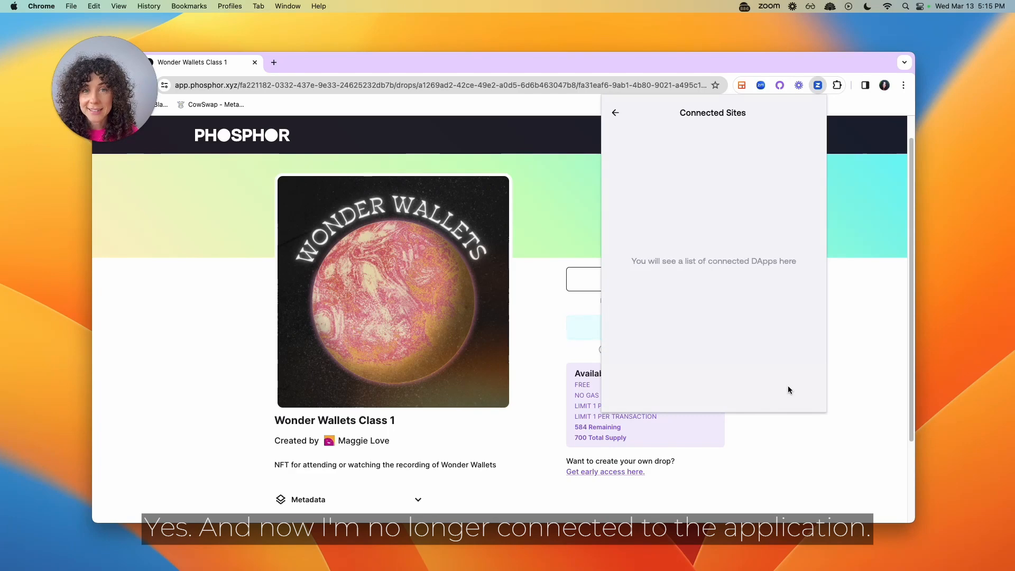
mouse_move(831, 341)
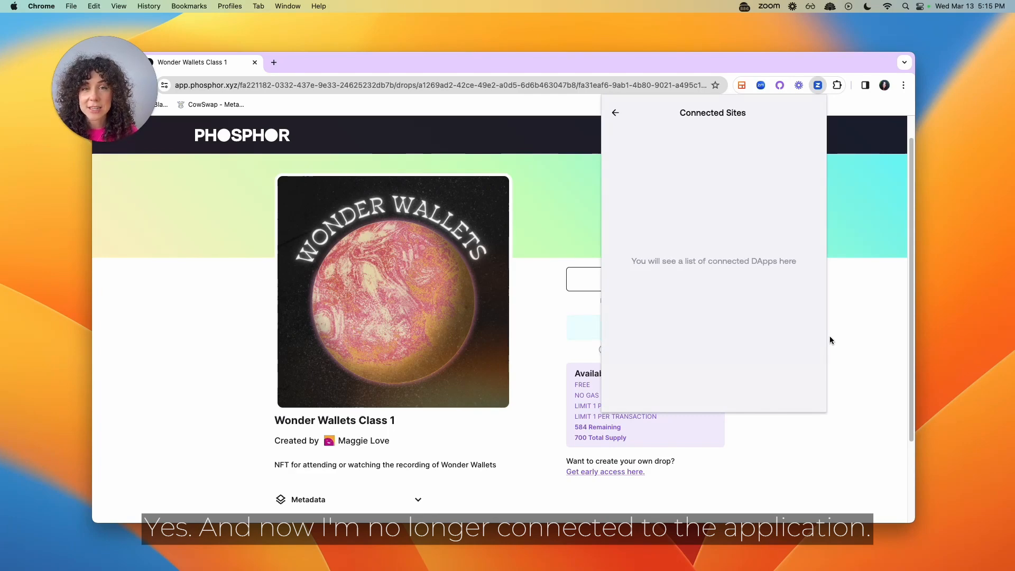